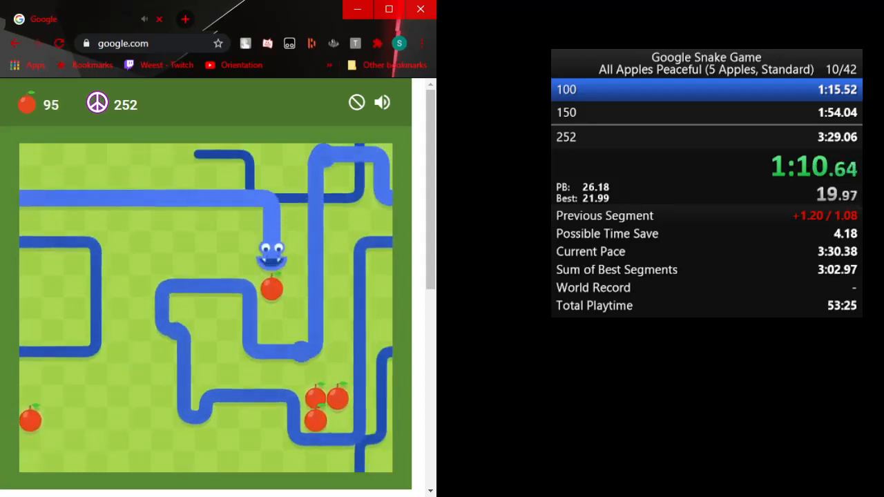
Step: Steer the snake downward to keep eating apples, passing 100 and reaching 127
{"action": "key", "text": "down"}
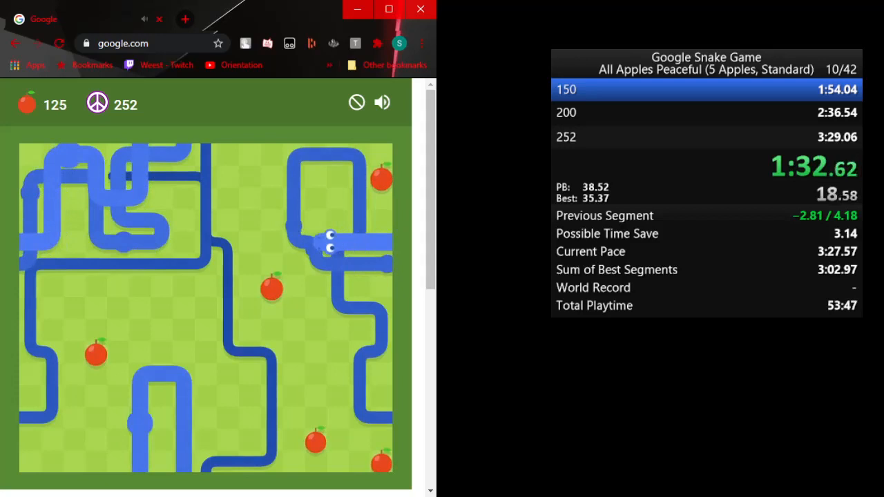
{"action": "key", "text": "ArrowDown"}
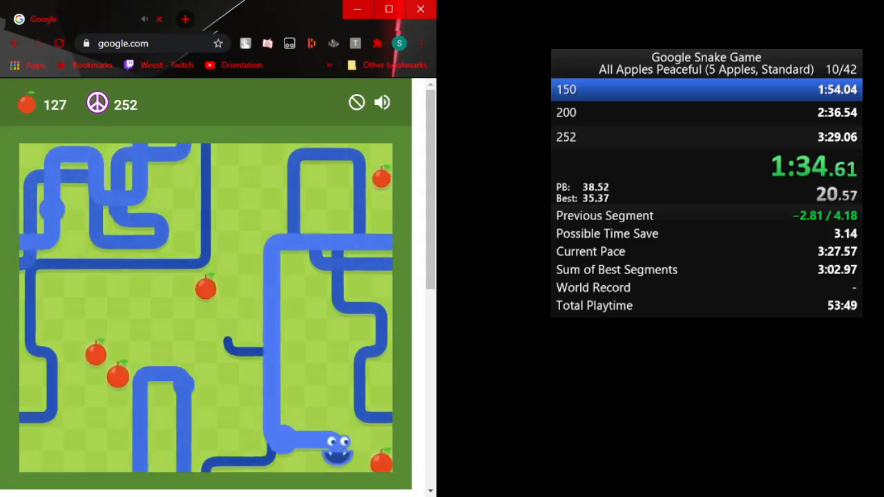